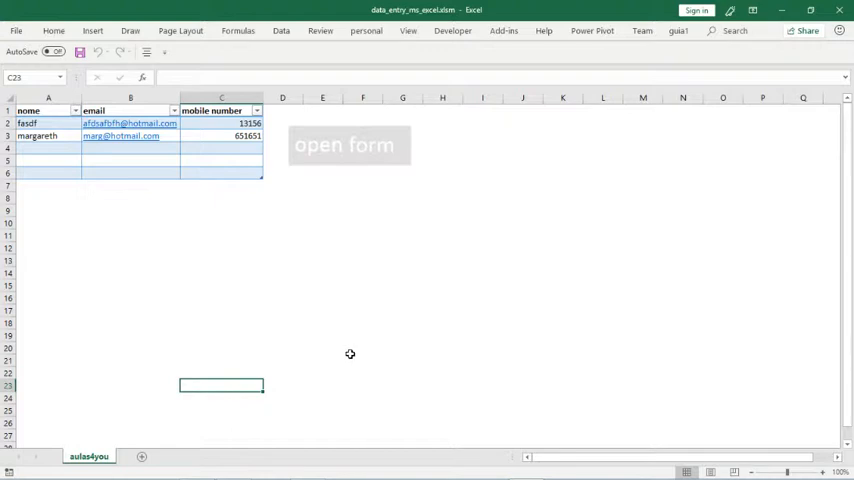
mouse_move(278, 260)
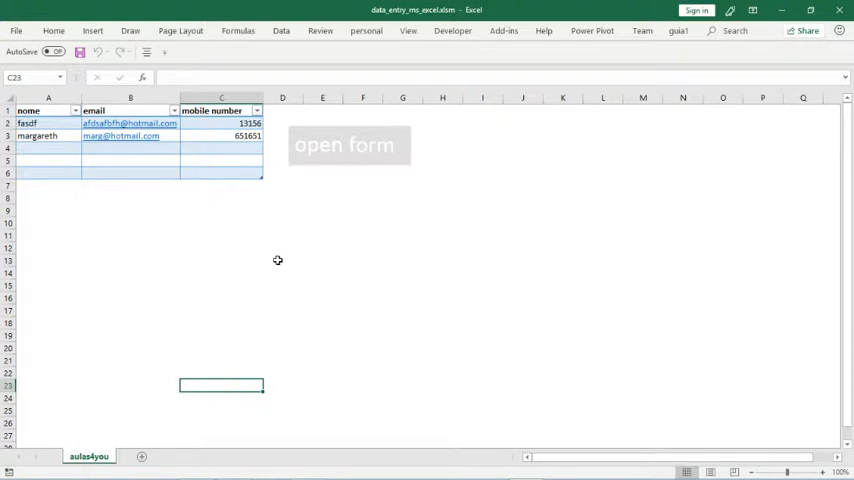
Try the open form button's data form, close it, and end the resulting run-time error.
left_click(343, 145)
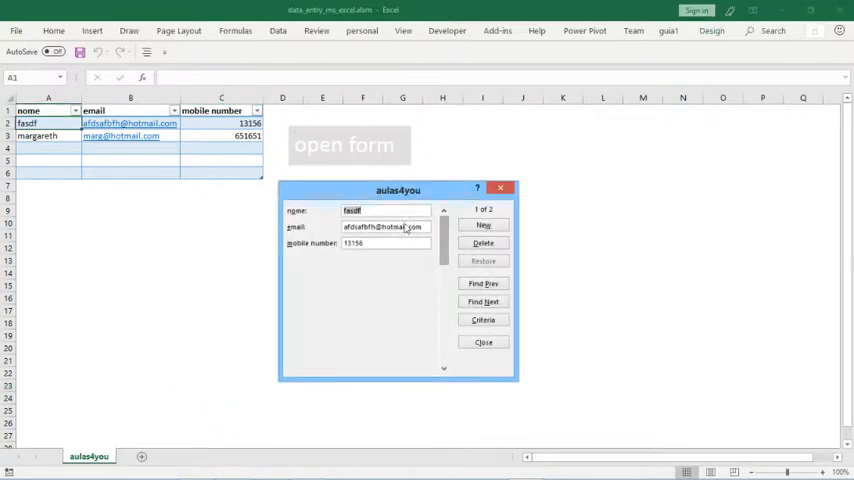
left_click(483, 224)
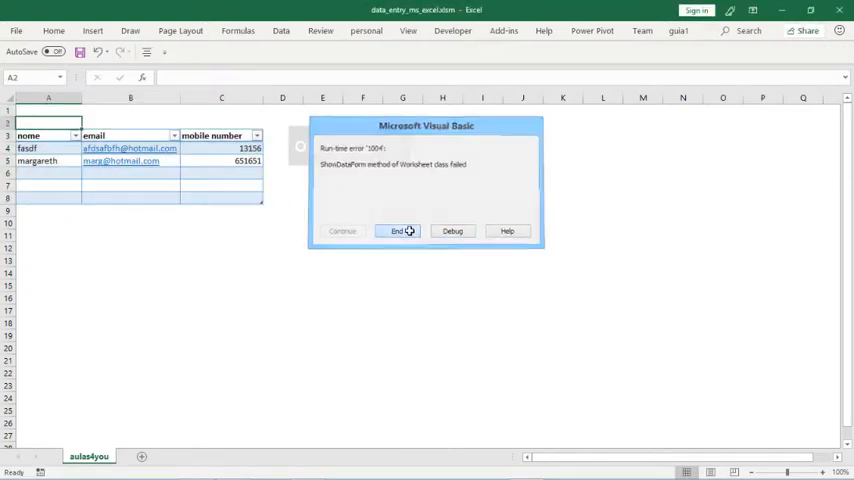
left_click(397, 231)
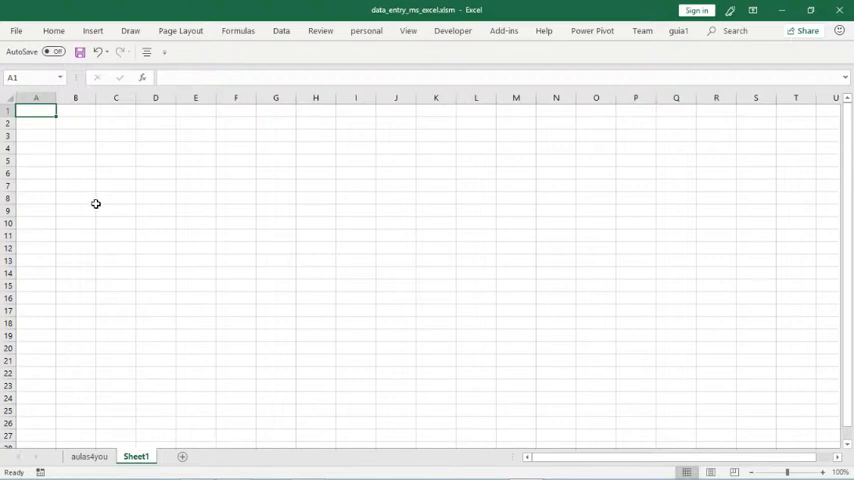
mouse_move(95, 195)
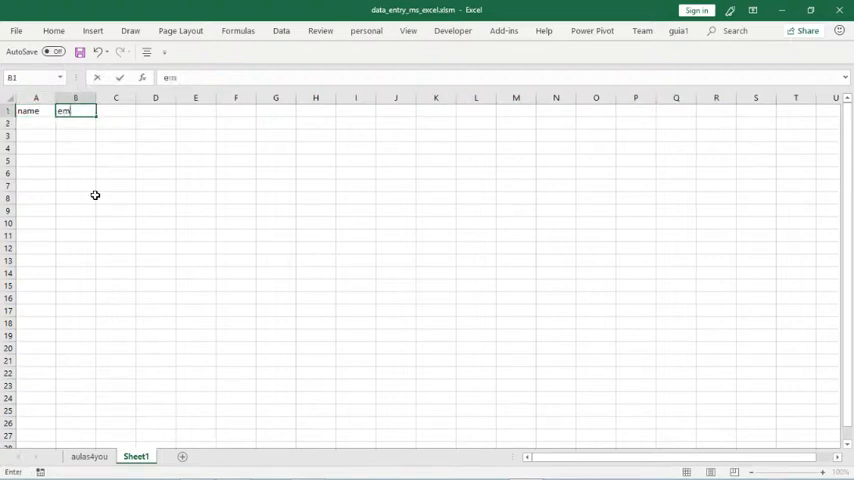
Enter the headers name, email and mobile number in A1, B1 and C1.
type("mo")
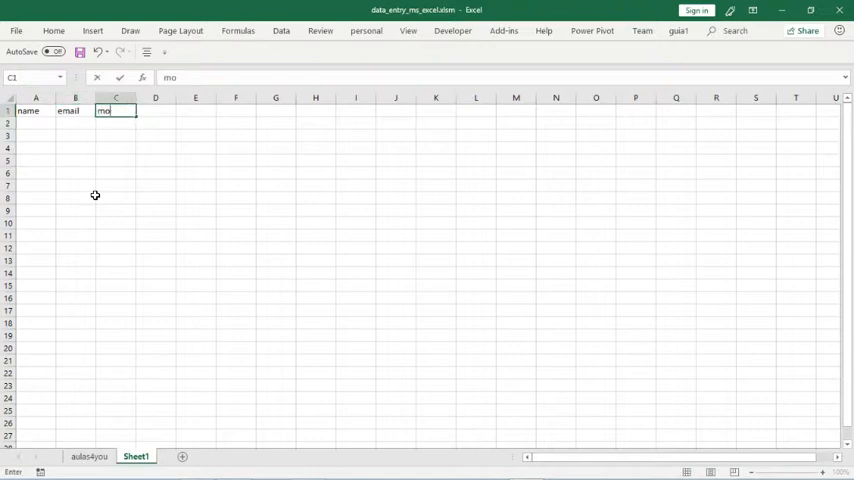
type("bile numbe")
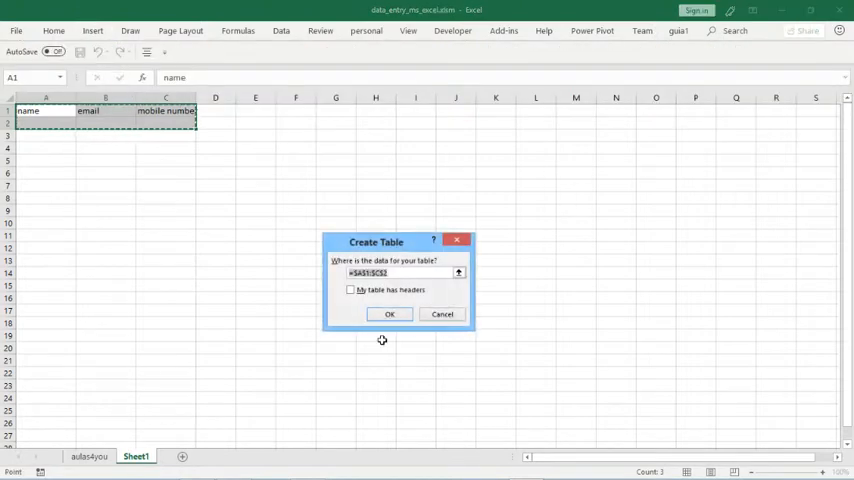
Make the header row a table with headers, then turn off the sheet gridlines in View.
left_click(351, 290)
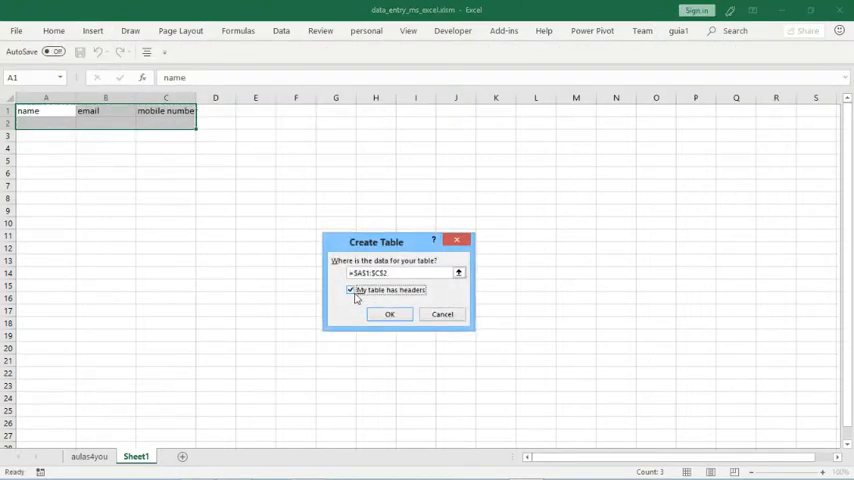
left_click(389, 313)
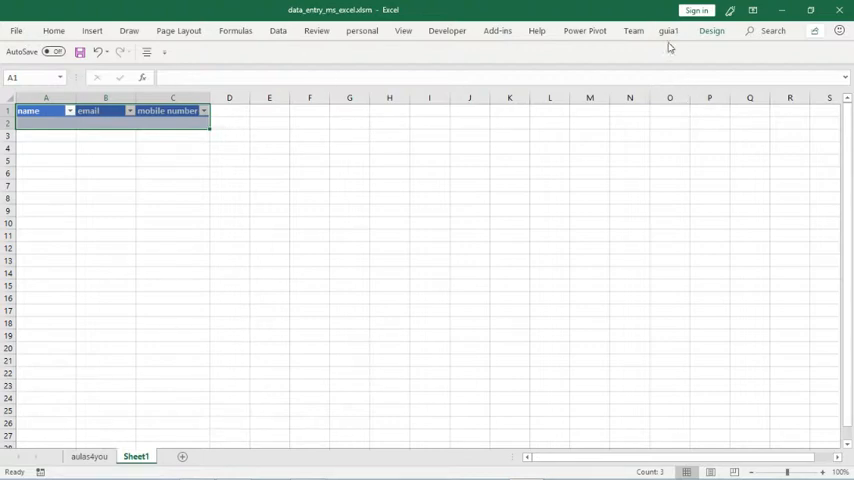
left_click(711, 30)
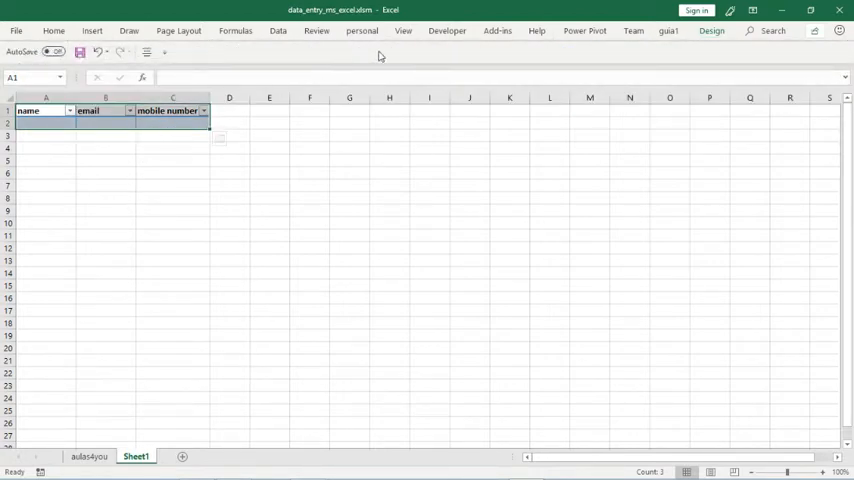
left_click(403, 30)
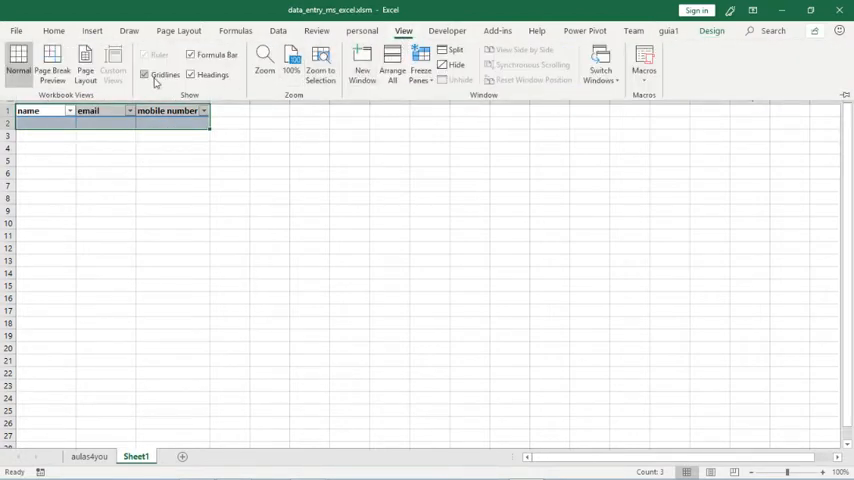
left_click(145, 75)
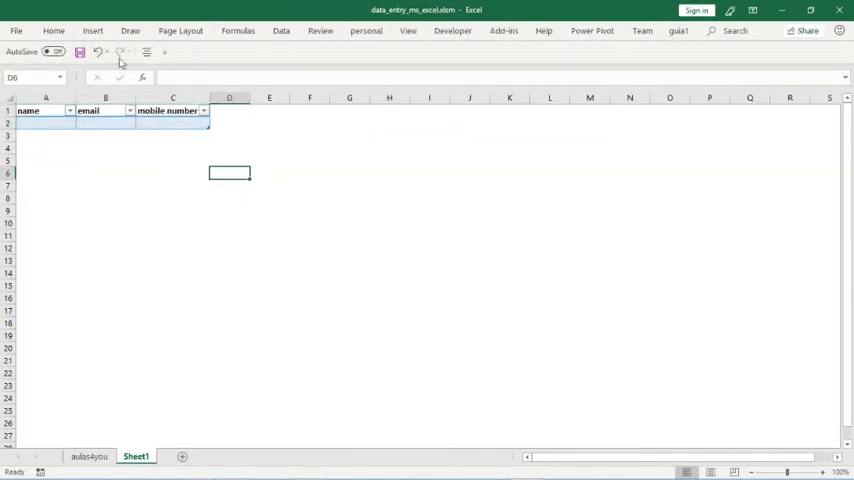
Draw a rounded rectangle shape near the table and label it 'open form'.
left_click(92, 30)
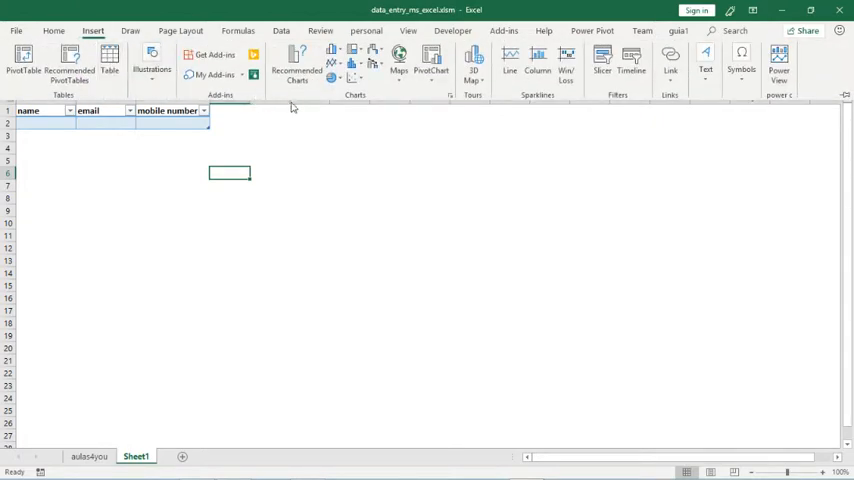
left_click(151, 65)
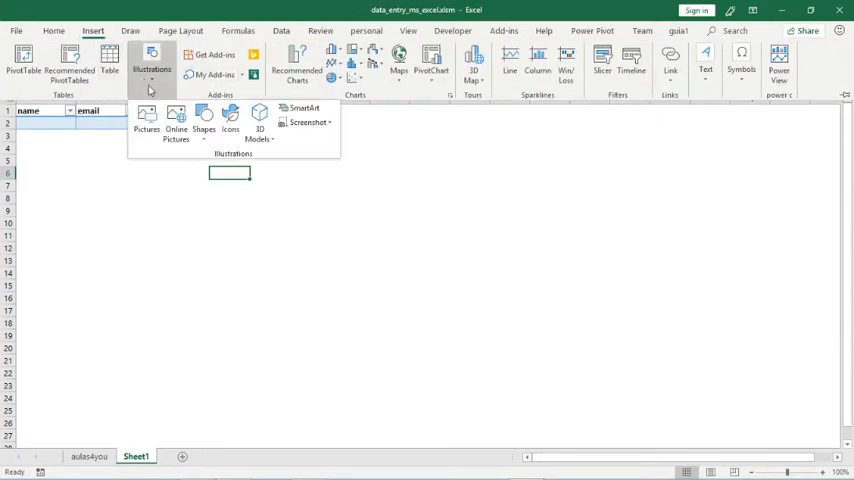
left_click(203, 120)
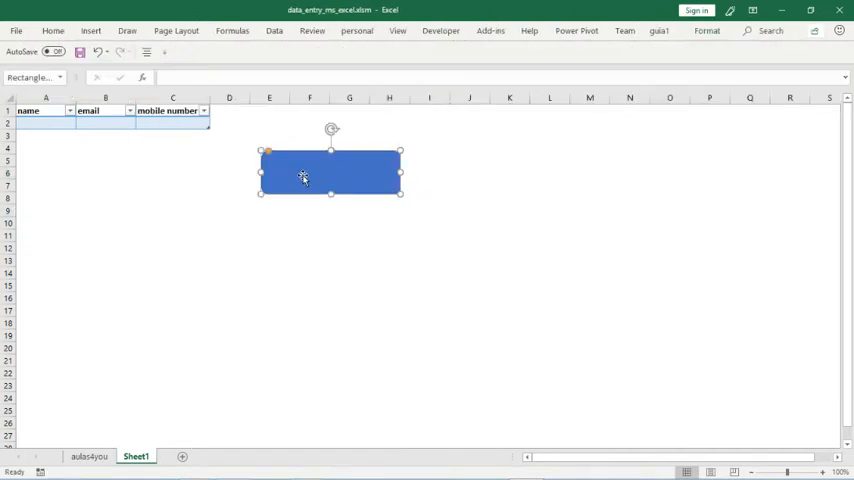
type("open form")
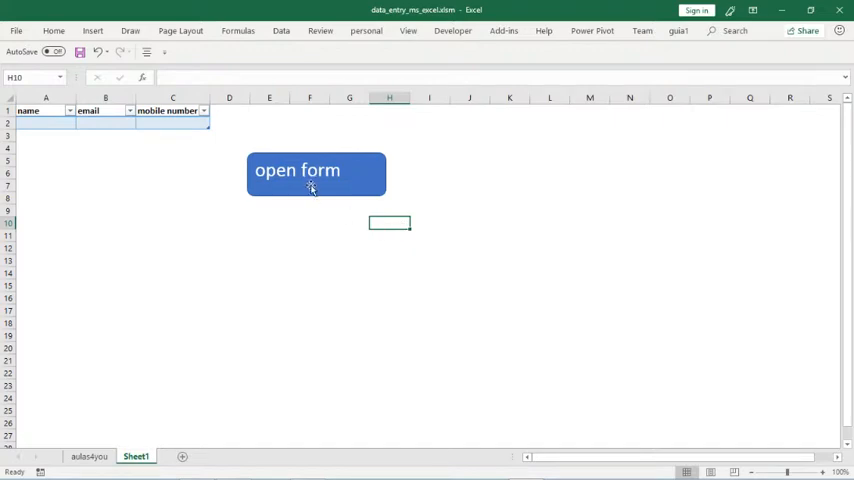
Choose Assign Macro from the open form shape's right-click menu.
right_click(316, 172)
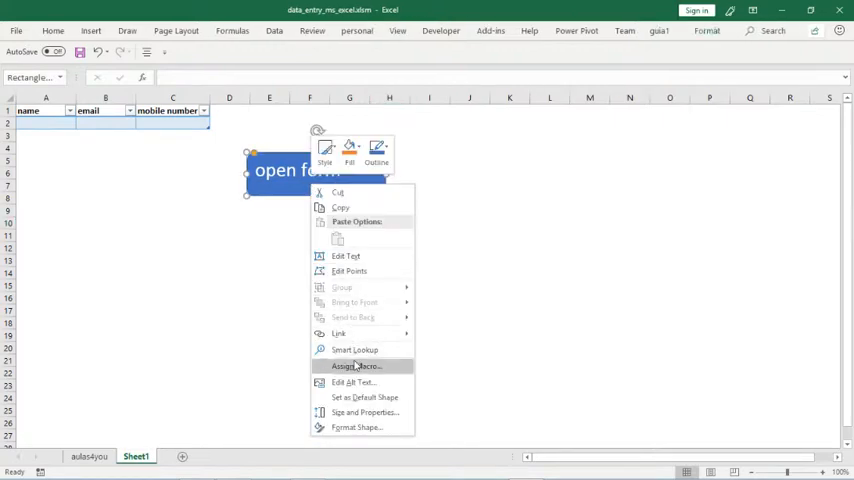
left_click(355, 365)
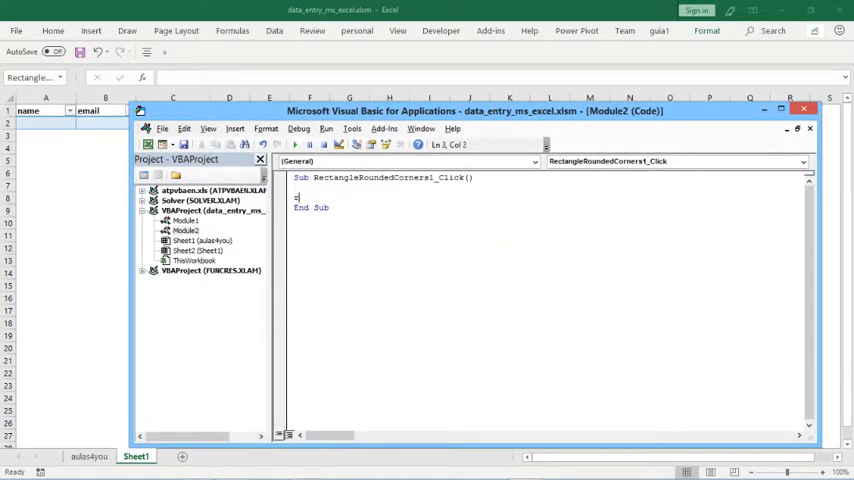
Write Range("A2").Select and ActiveSheet.ShowDataForm in the click sub, then close the editor.
type("range(\"A2")
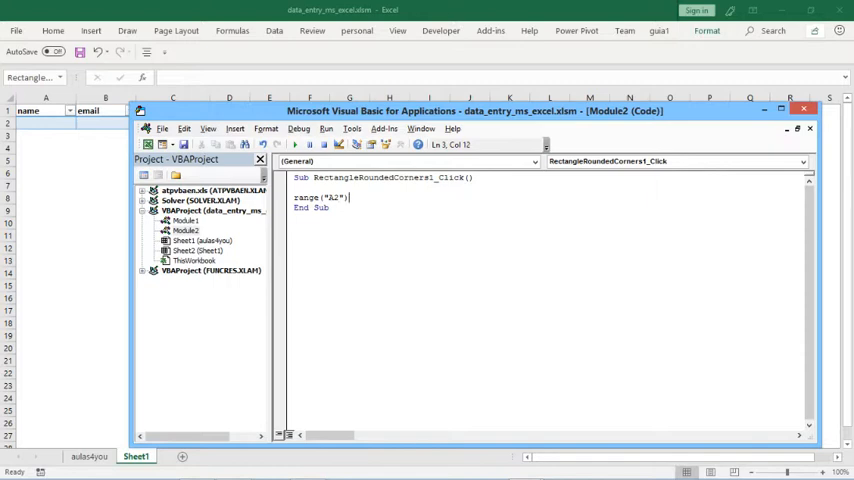
type(".Slect")
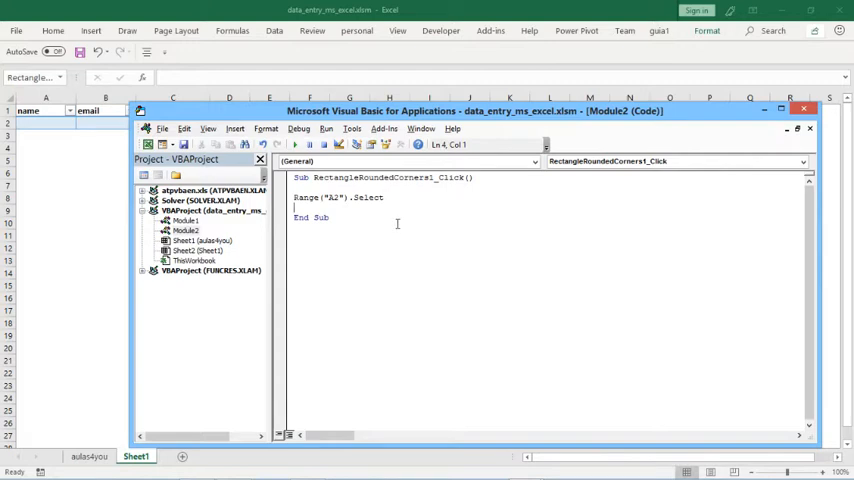
type("Active")
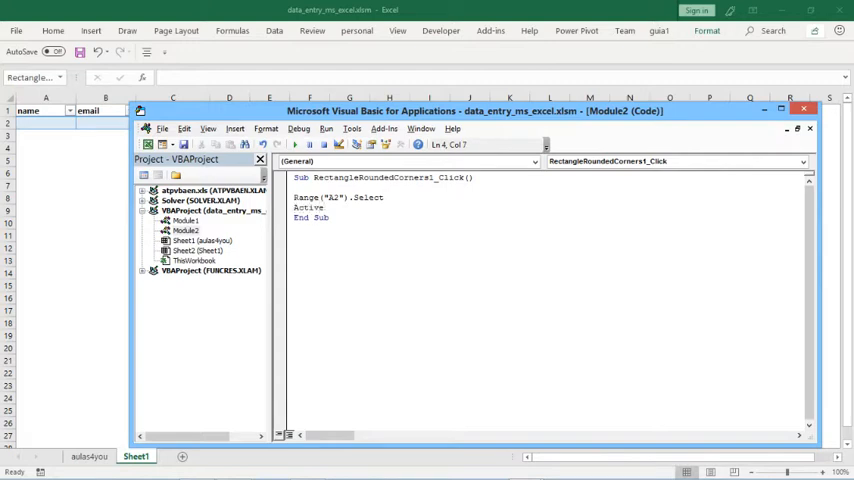
type("s")
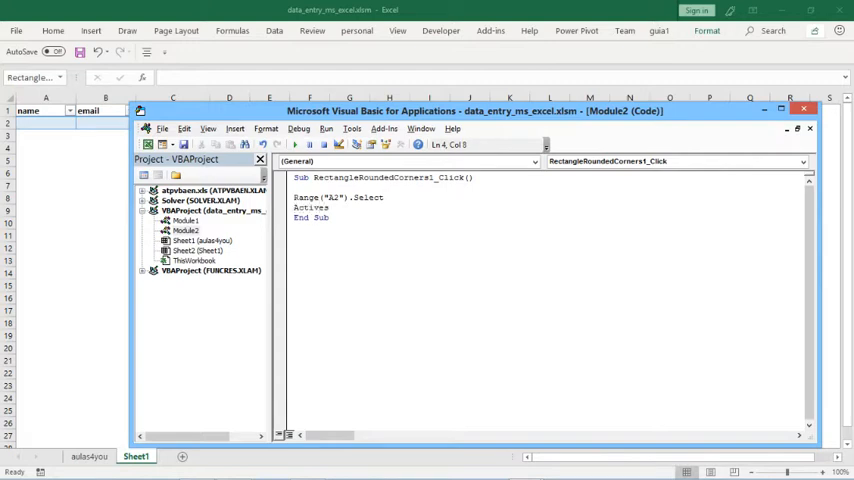
type("hee")
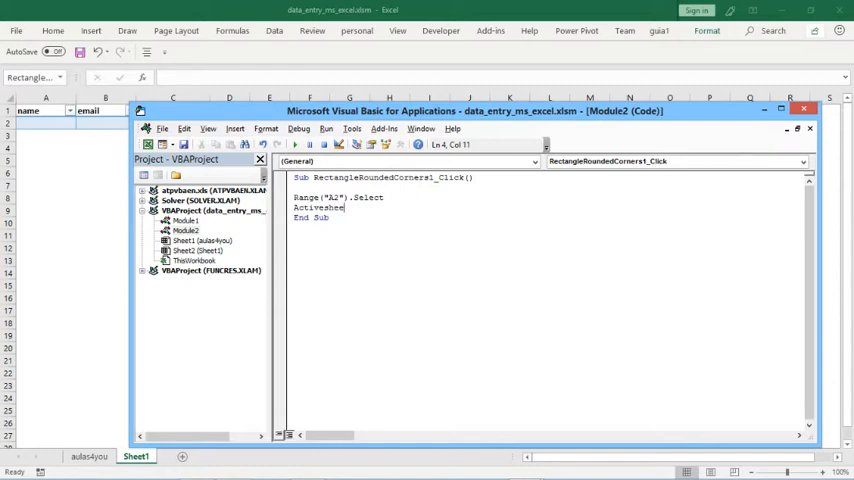
type(".ShowDataForm")
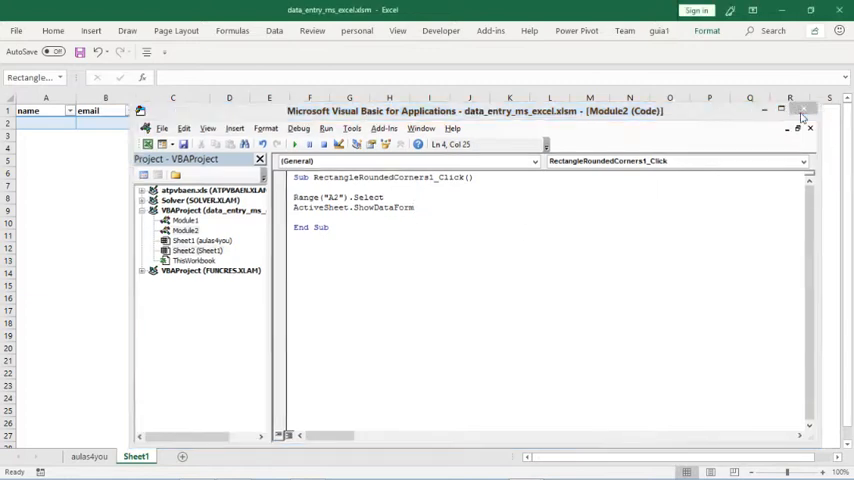
left_click(803, 110)
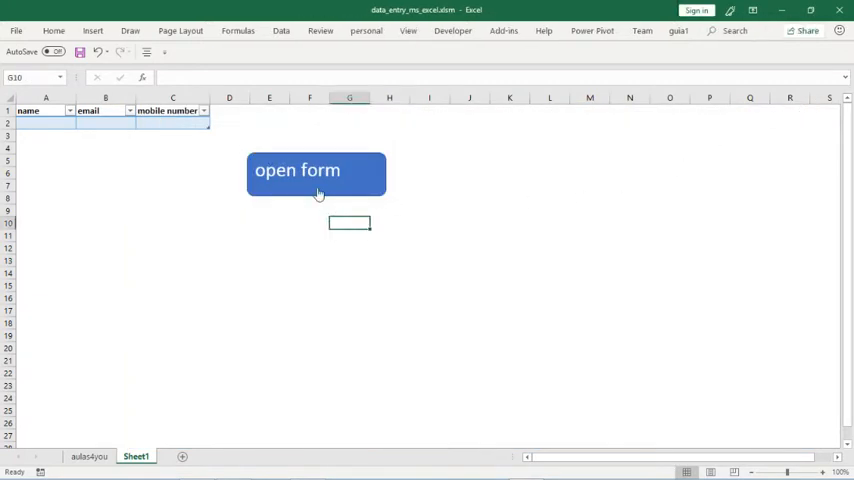
Open the data form from the button and enter bruno, gabri, 32 and dfadsf.
left_click(316, 172)
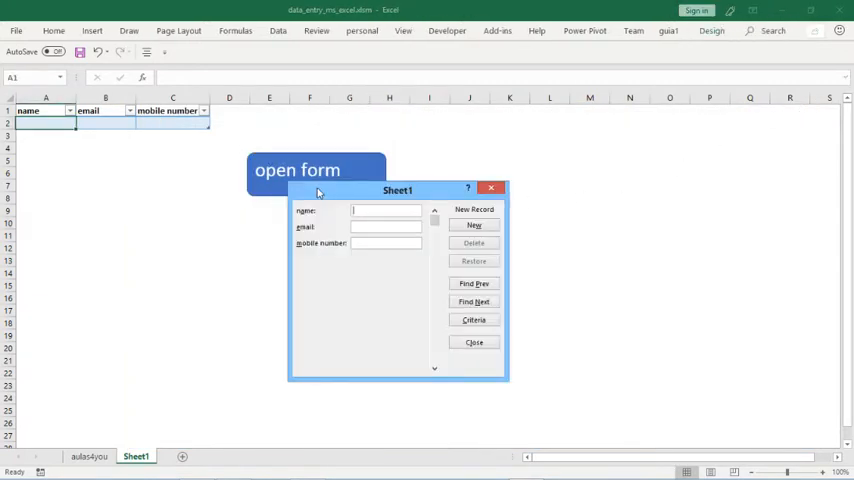
type("bruno")
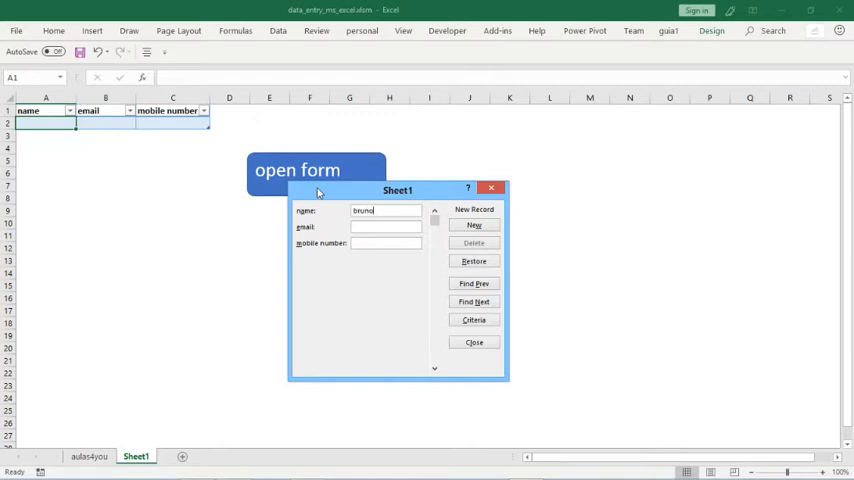
type("gabri")
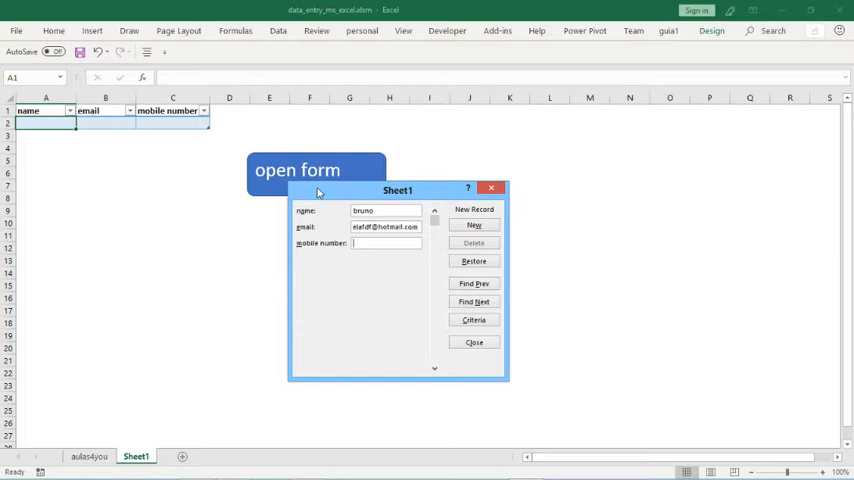
type("32")
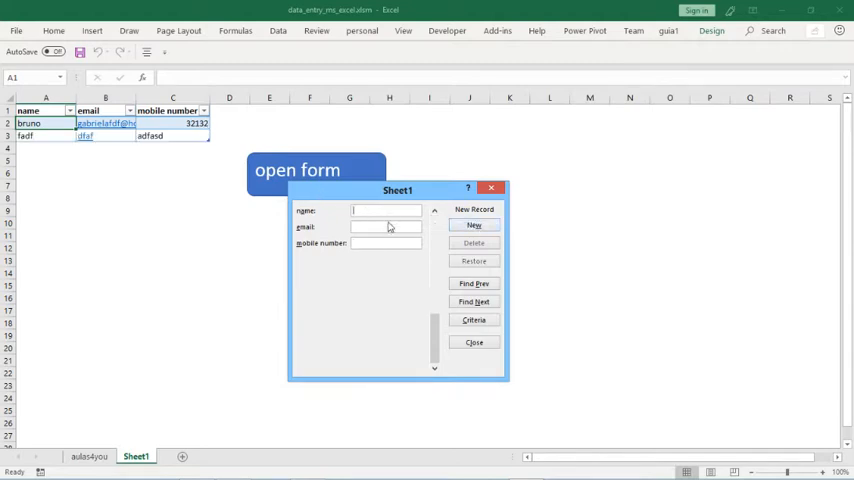
type("dfadsf")
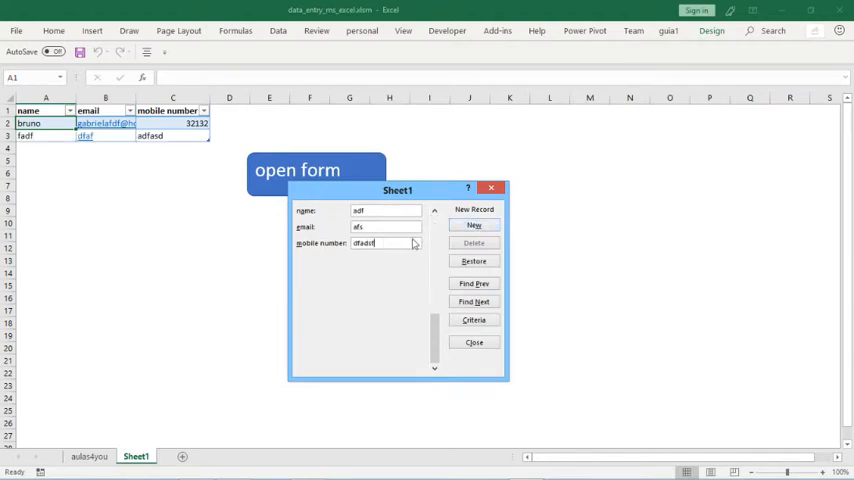
Save the entries as new table records, then step back to the fadf record.
left_click(474, 225)
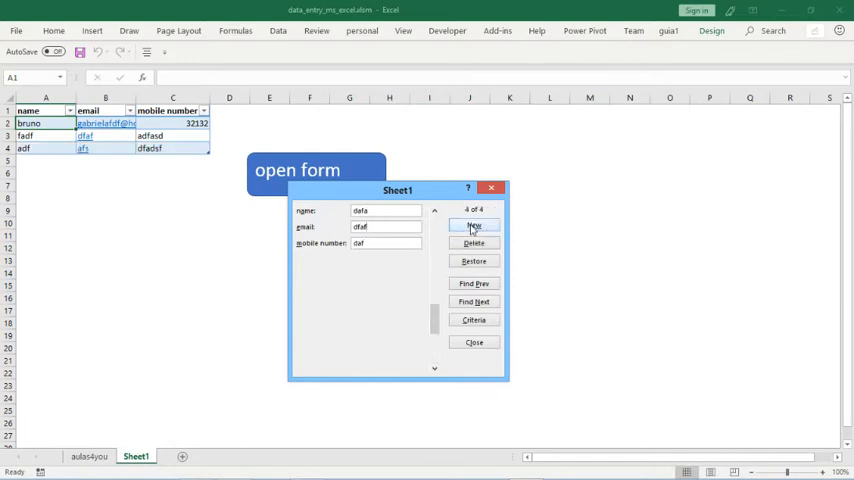
left_click(474, 224)
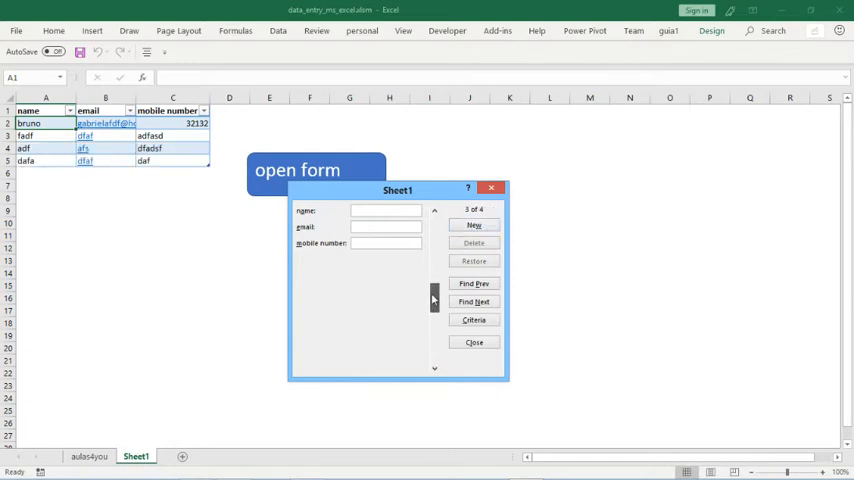
left_click(474, 283)
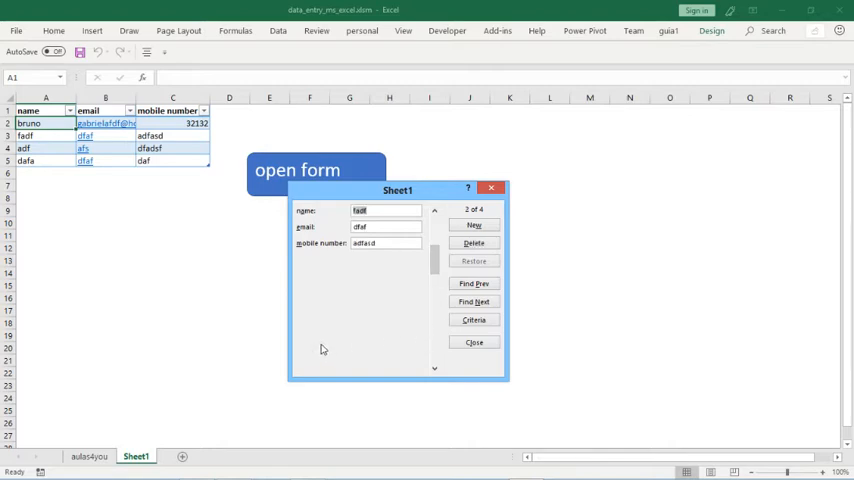
Delete the fadf record with confirmation, then commit adf renamed to gabriel.
left_click(473, 243)
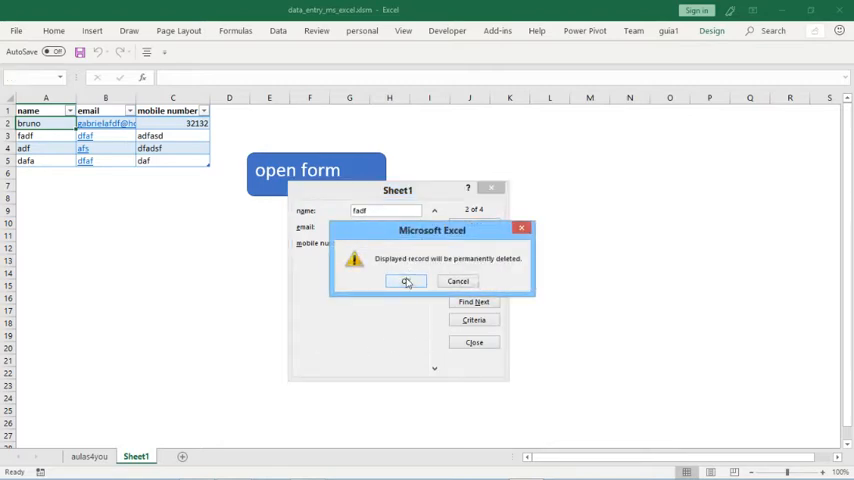
left_click(407, 281)
type("gabriel")
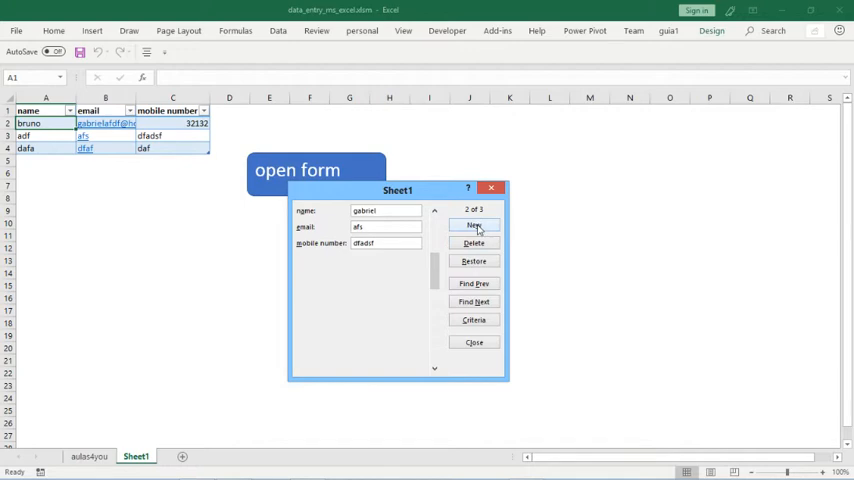
left_click(474, 225)
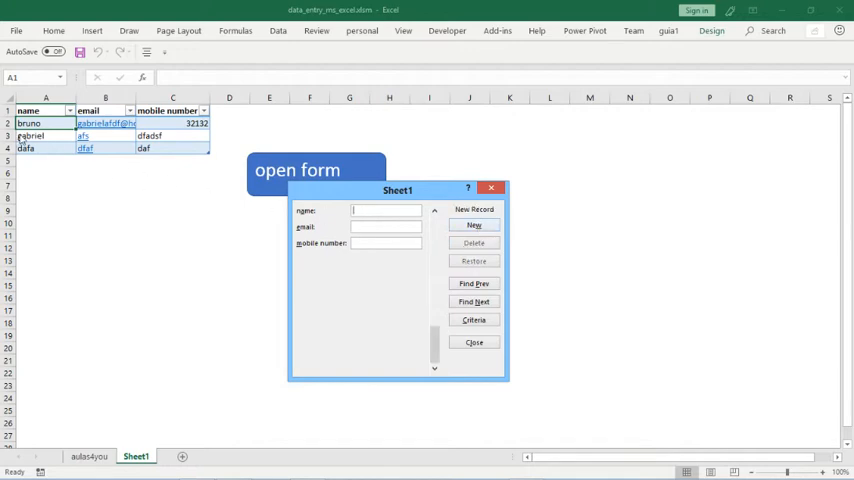
left_click(473, 342)
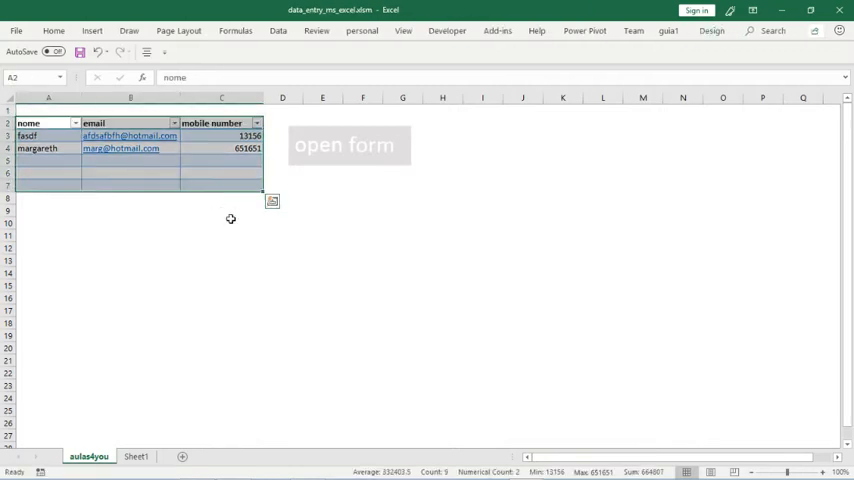
After ending error 1004, rerun the open form macro with the table at row 1, then close the form.
left_click(344, 144)
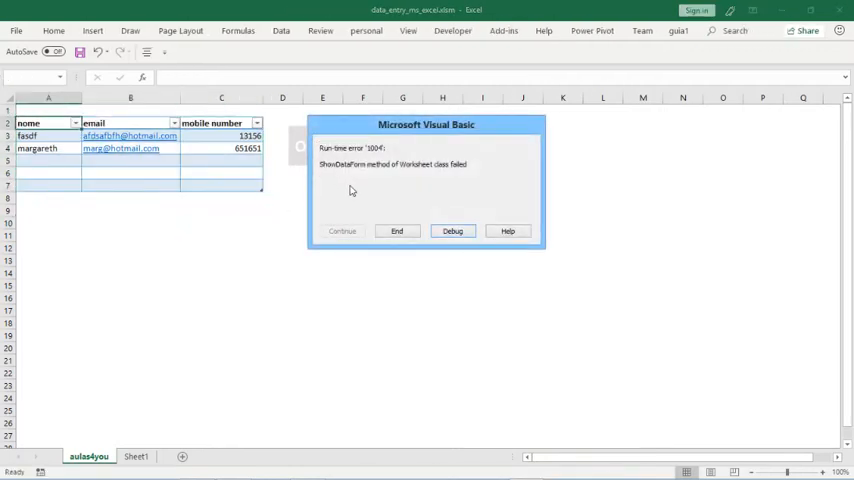
mouse_move(410, 190)
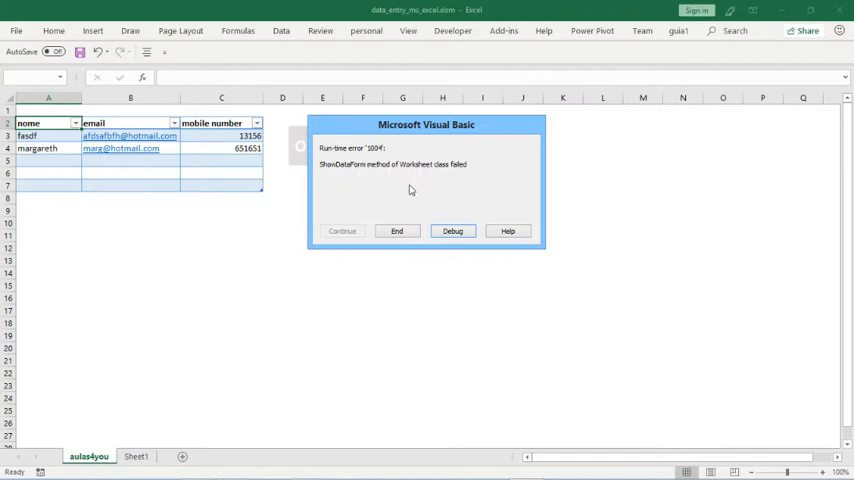
mouse_move(224, 211)
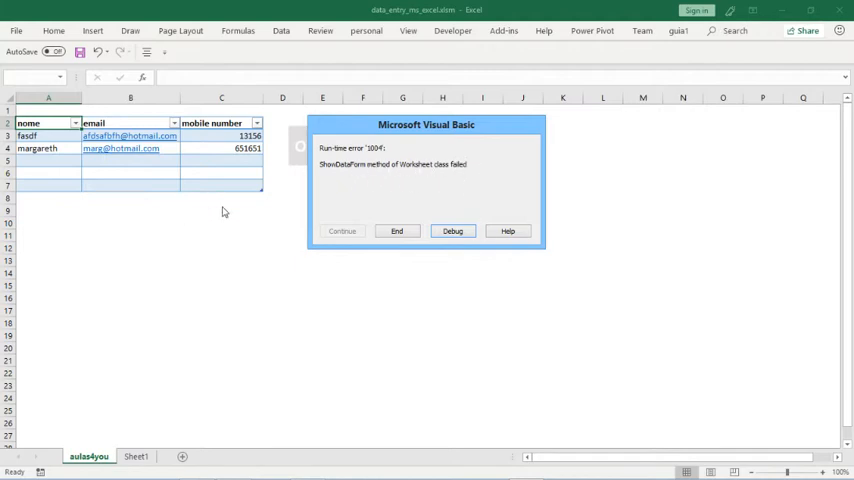
left_click(396, 231)
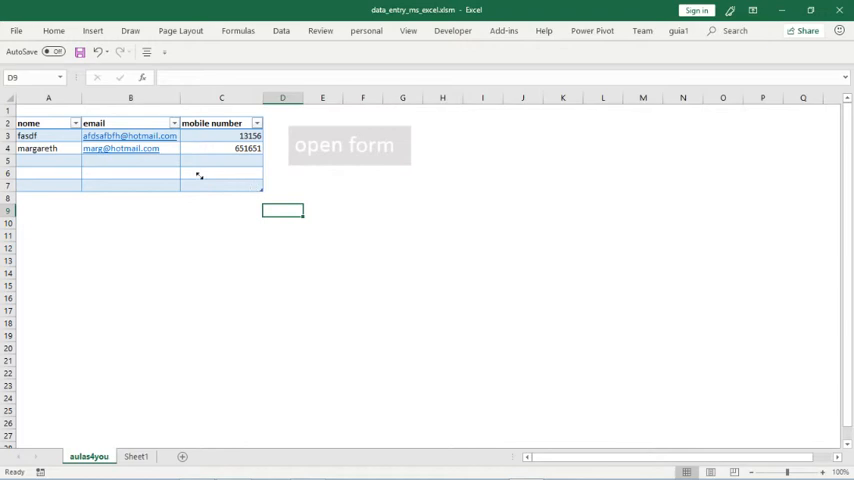
mouse_move(245, 200)
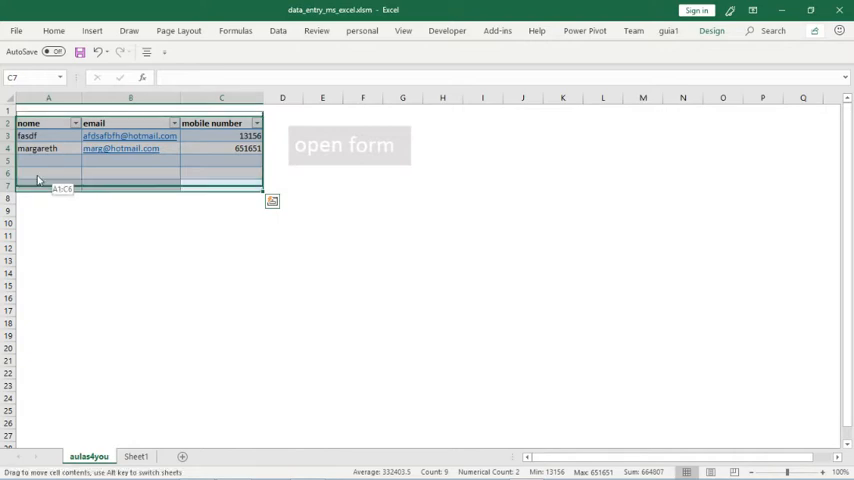
left_click(345, 145)
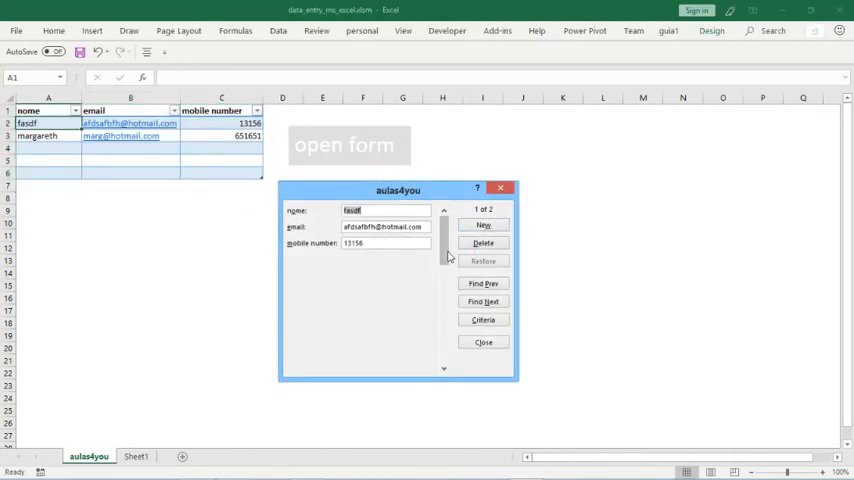
left_click(483, 342)
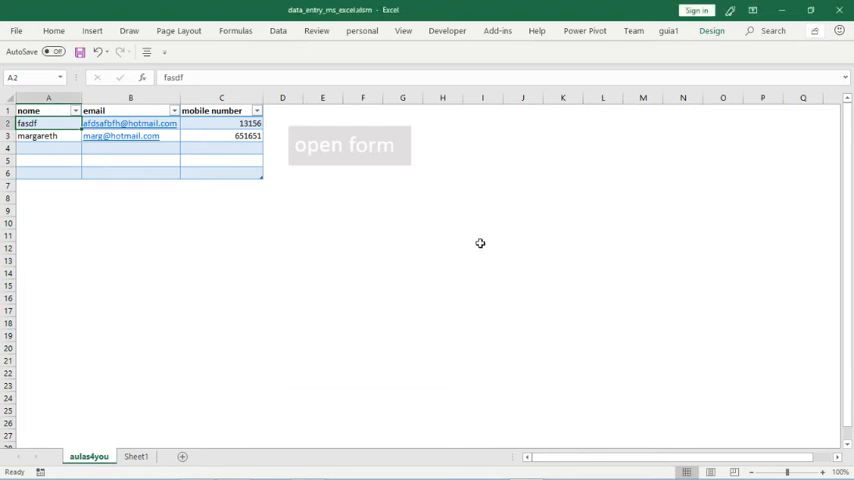